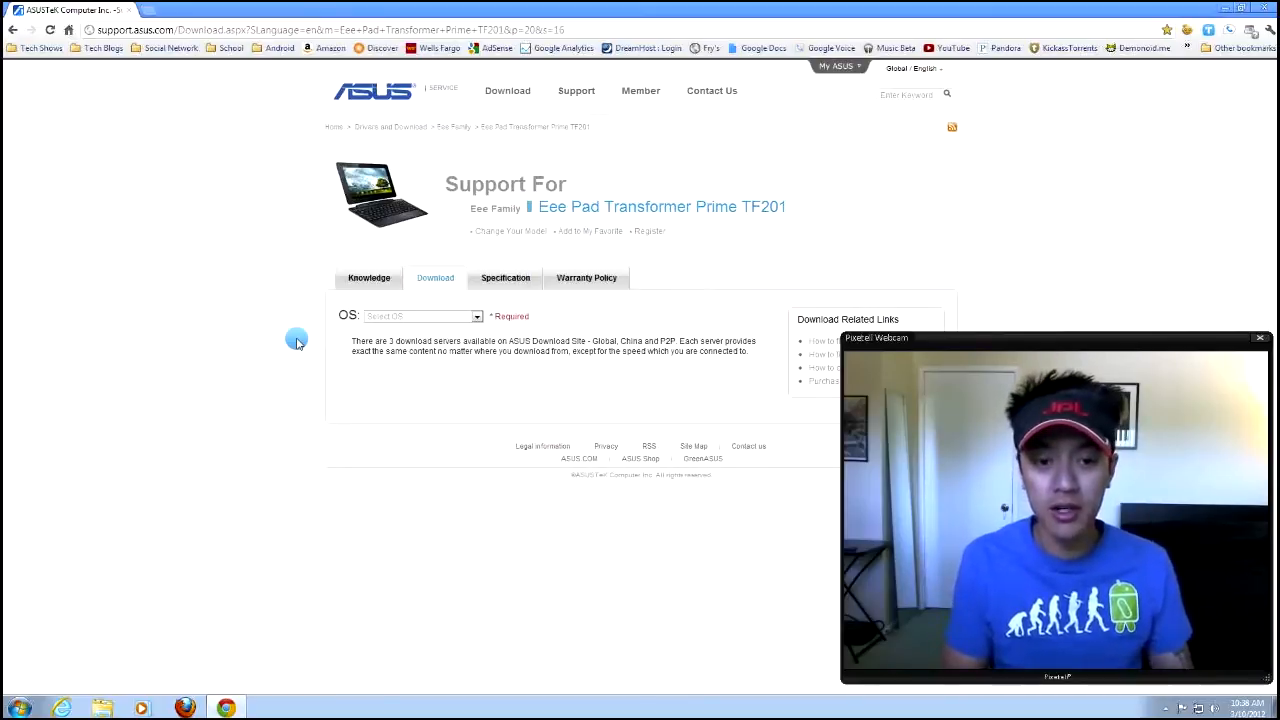
mouse_move(420, 208)
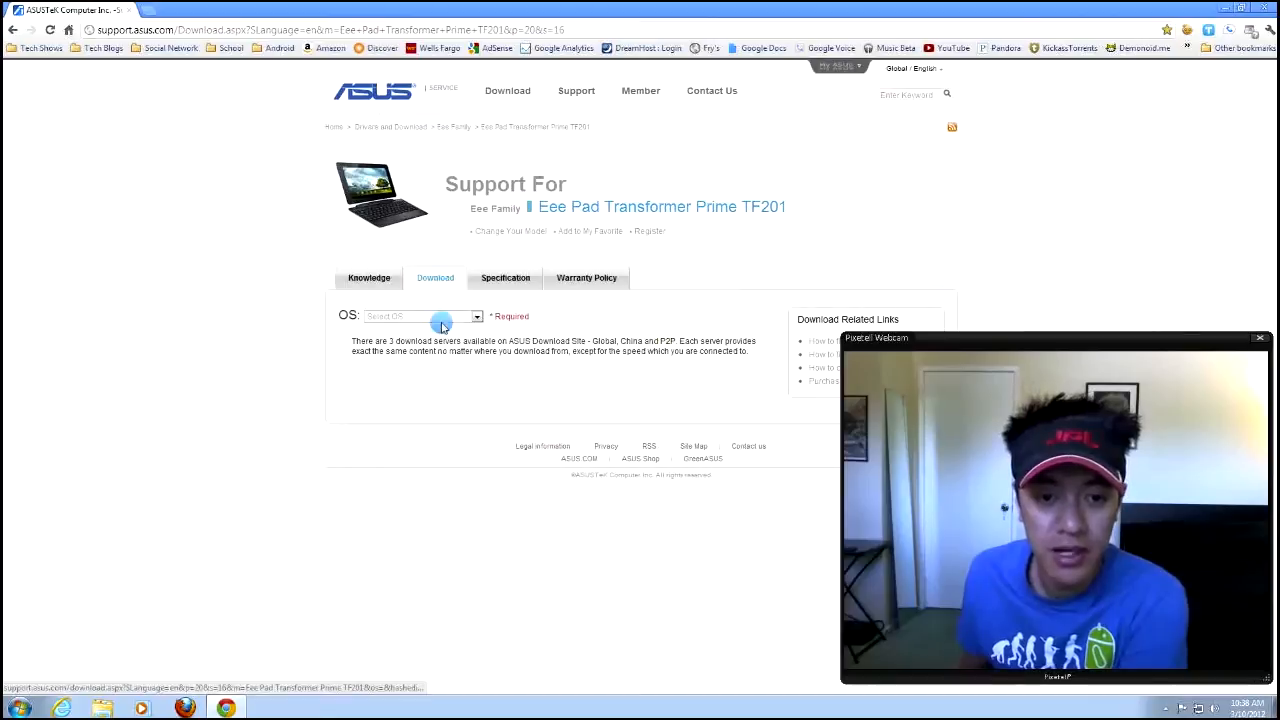
Step: Choose Android from the operating system dropdown to list the TF201's 140 downloads
left_click(424, 316)
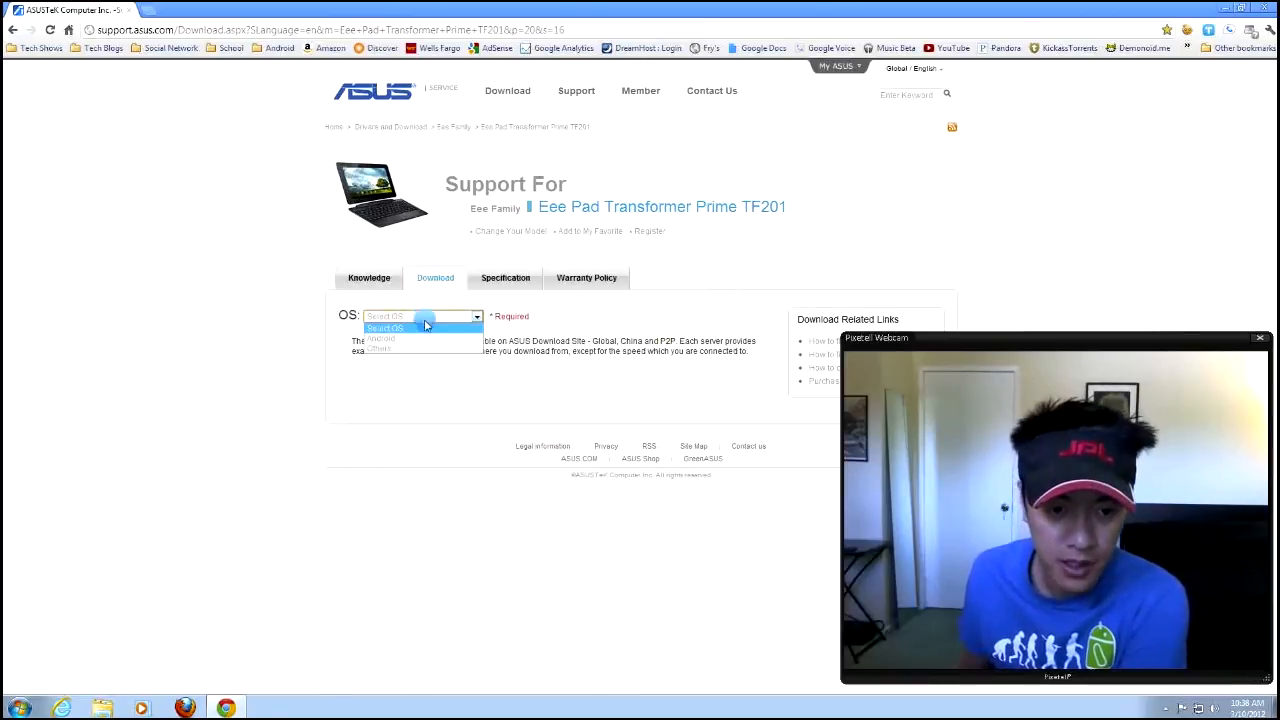
left_click(383, 329)
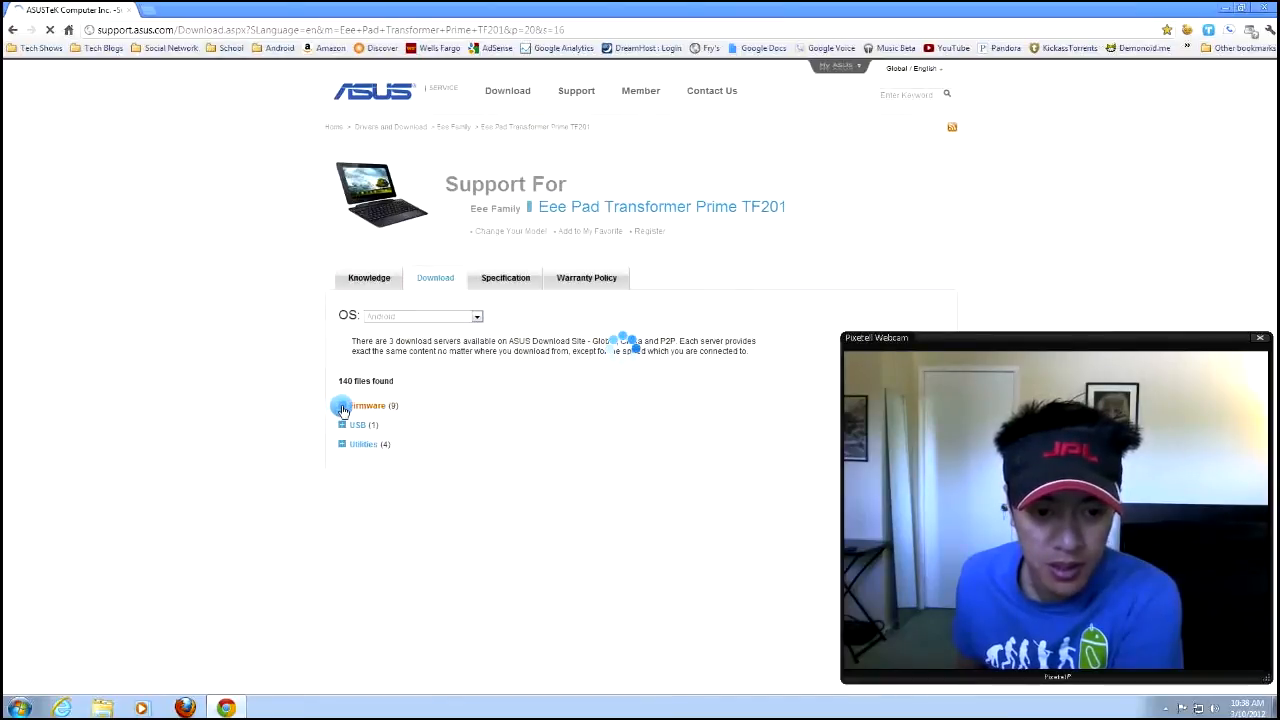
left_click(367, 405)
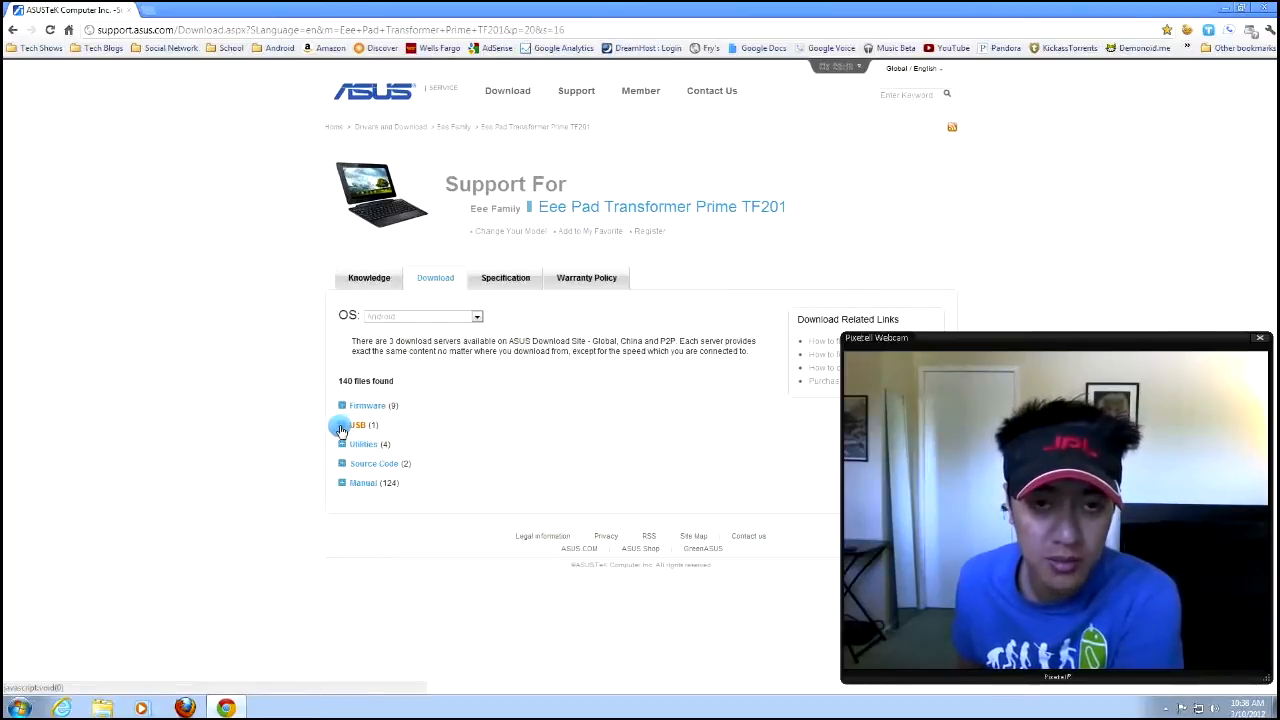
Step: Expand the USB download category on the TF201 page
left_click(358, 425)
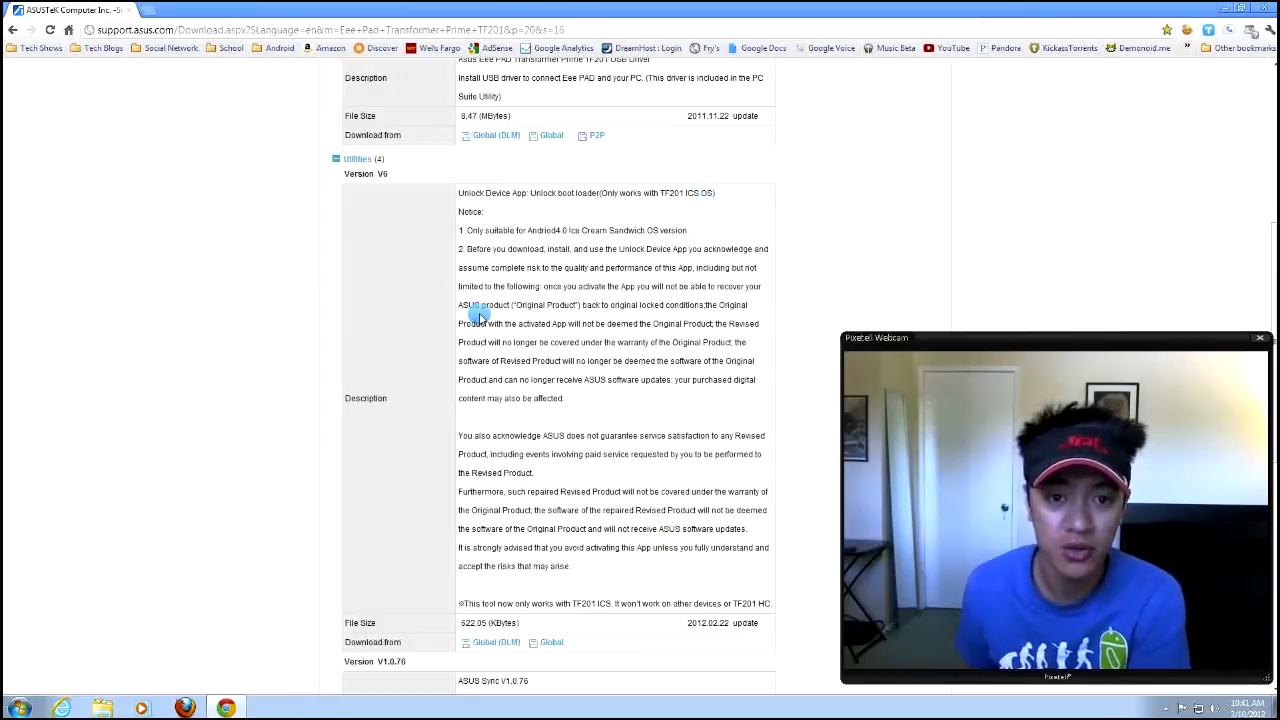
mouse_move(465, 230)
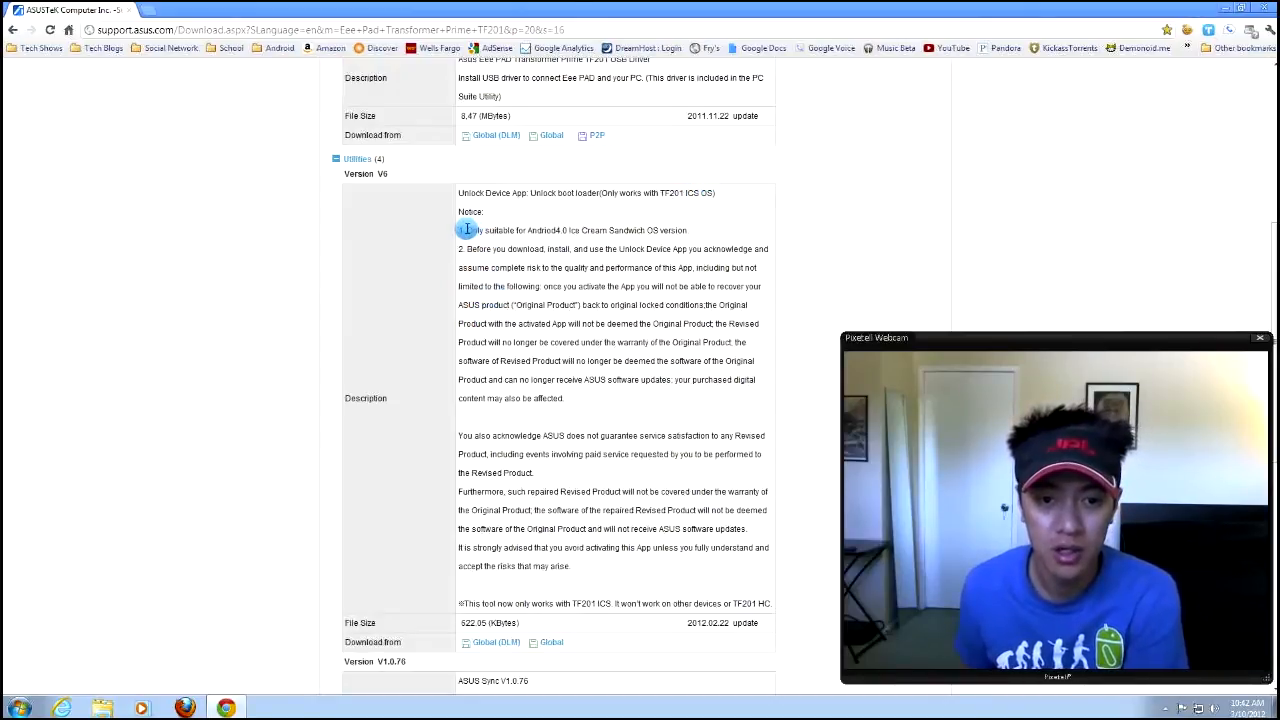
Step: Highlight the Unlock Device App notice about accepting the risk
left_click_drag(465, 230, 688, 230)
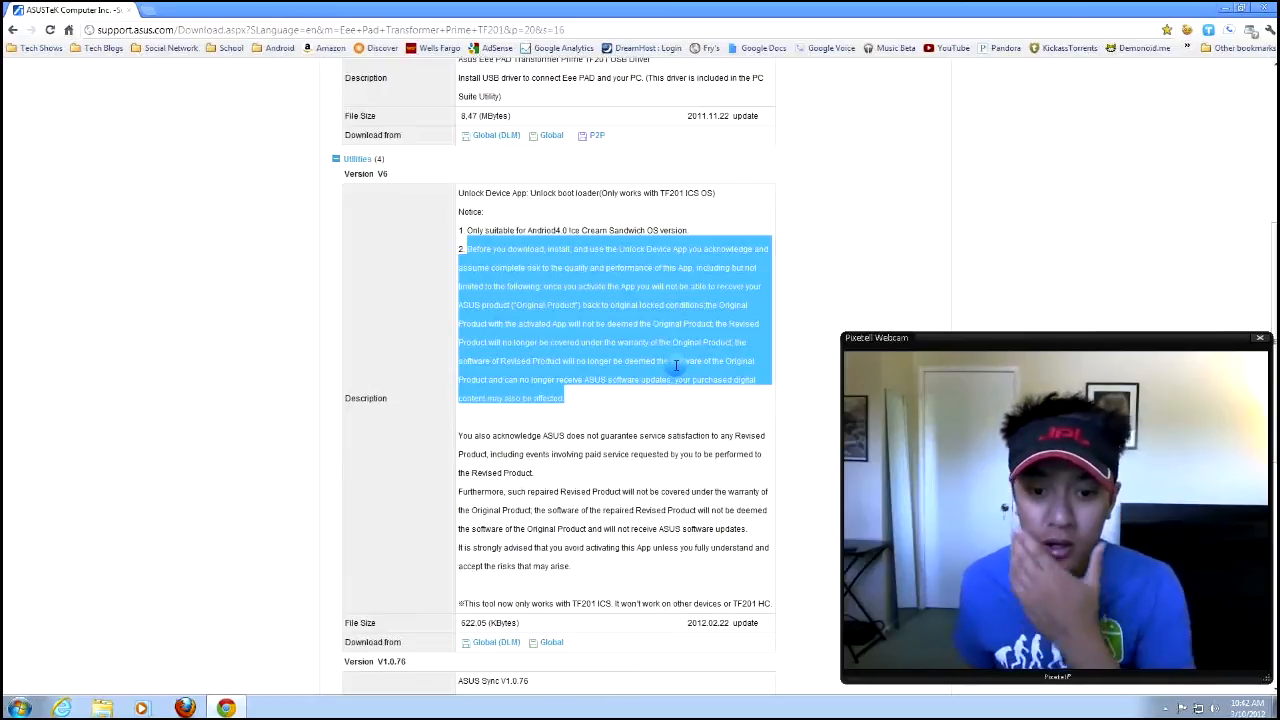
left_click(678, 300)
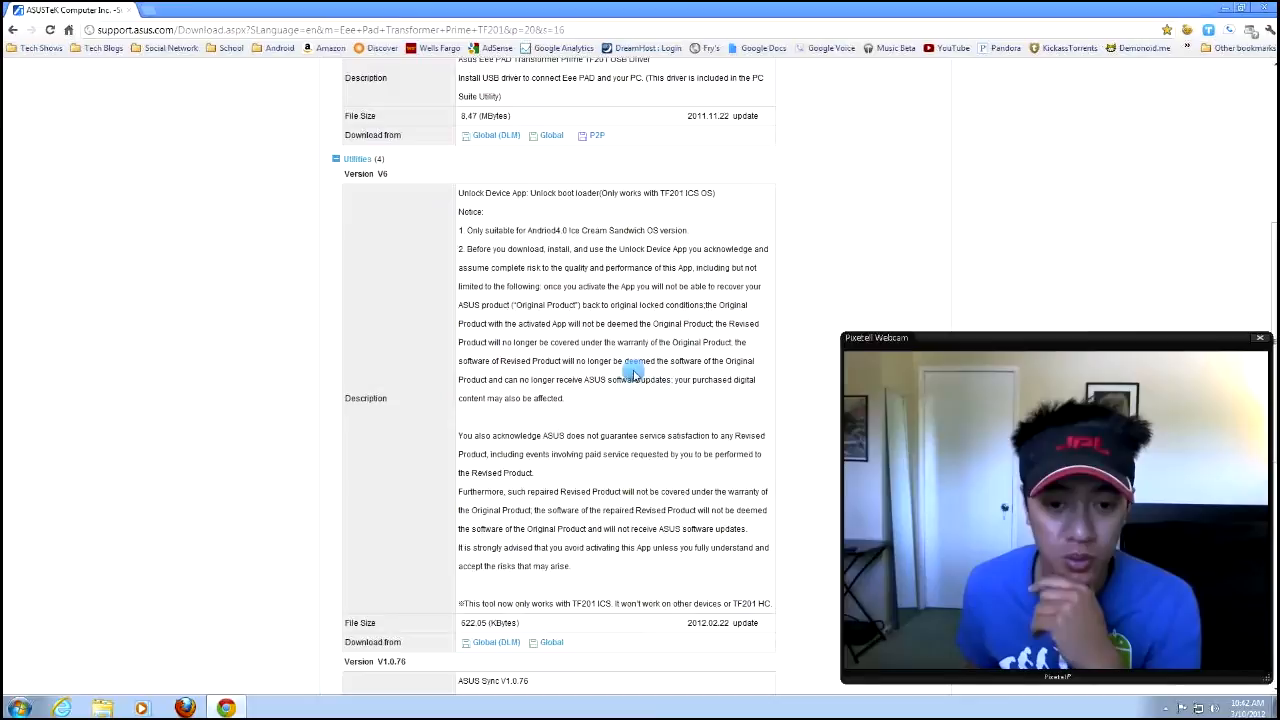
scroll("down", 3)
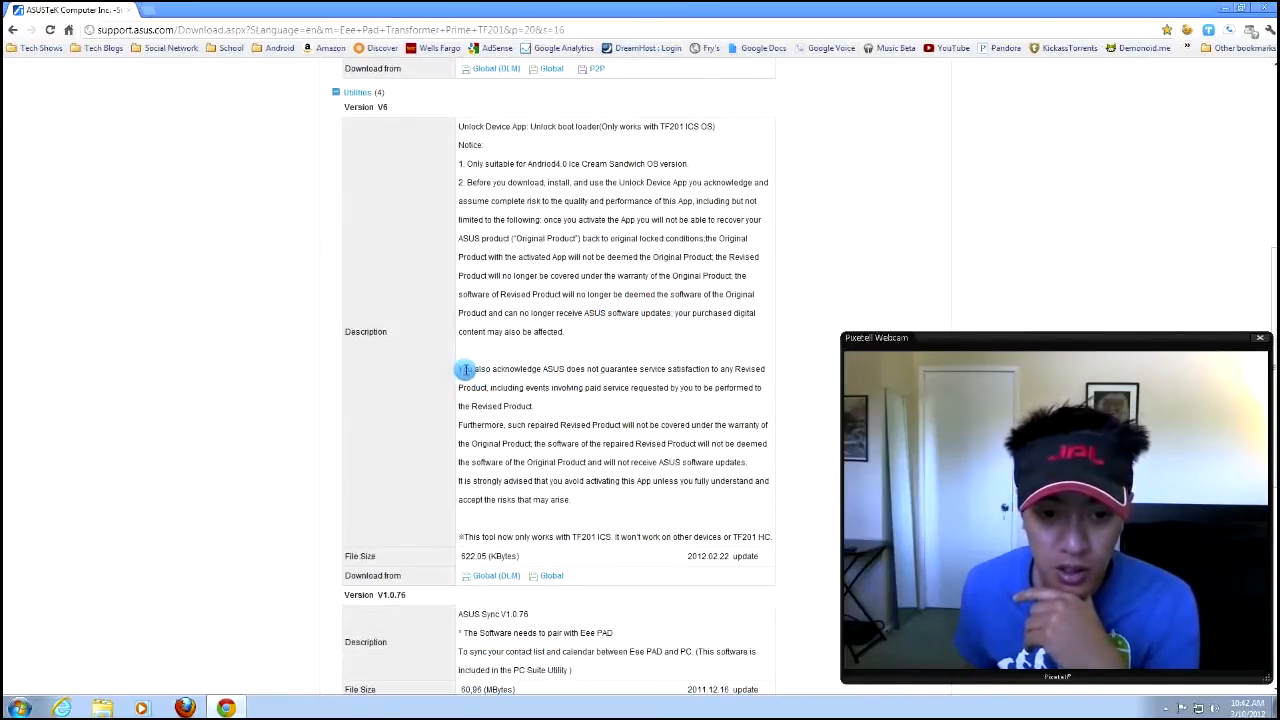
Step: Highlight the paragraph about service and warranty, then scroll further down
left_click_drag(459, 369, 758, 388)
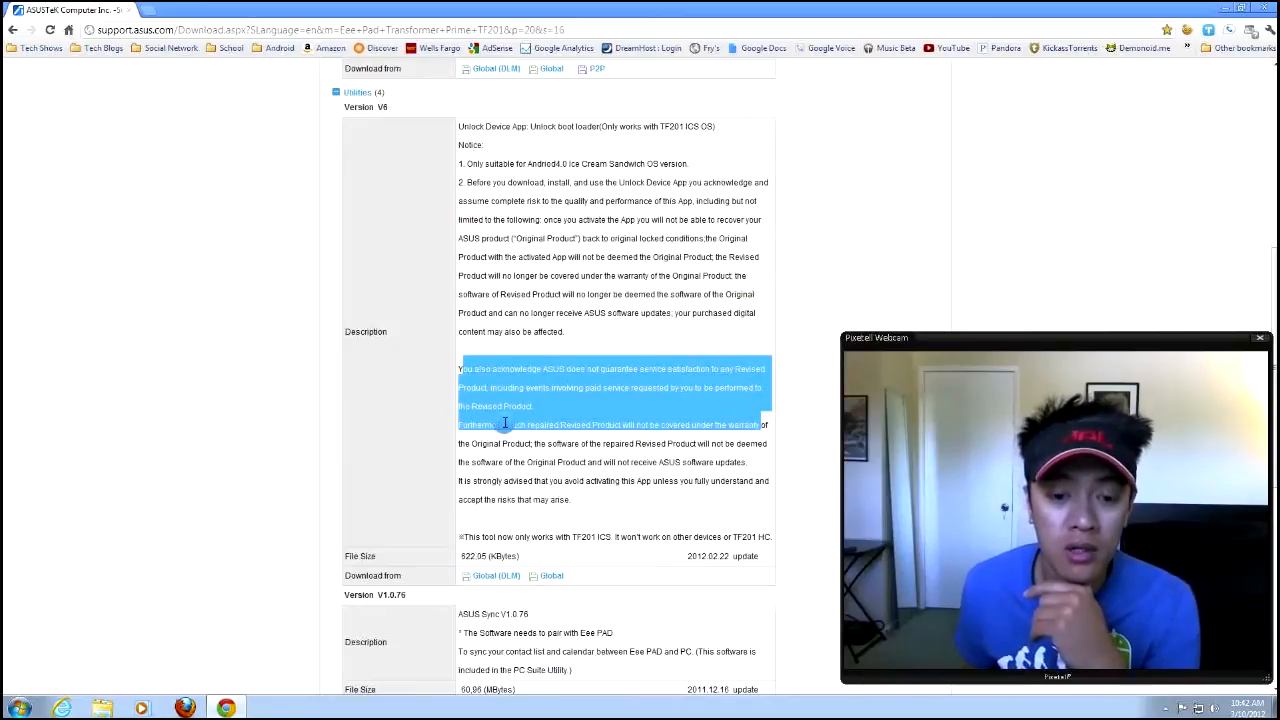
left_click(518, 443)
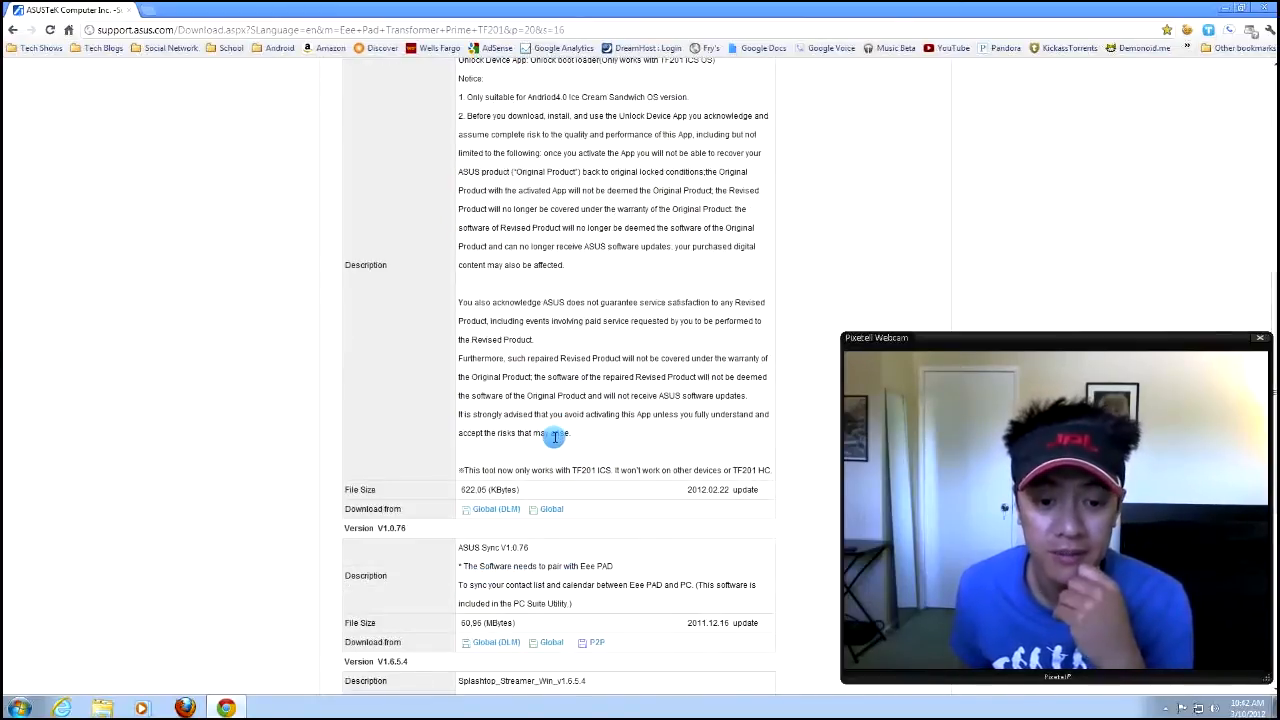
scroll("down", 3)
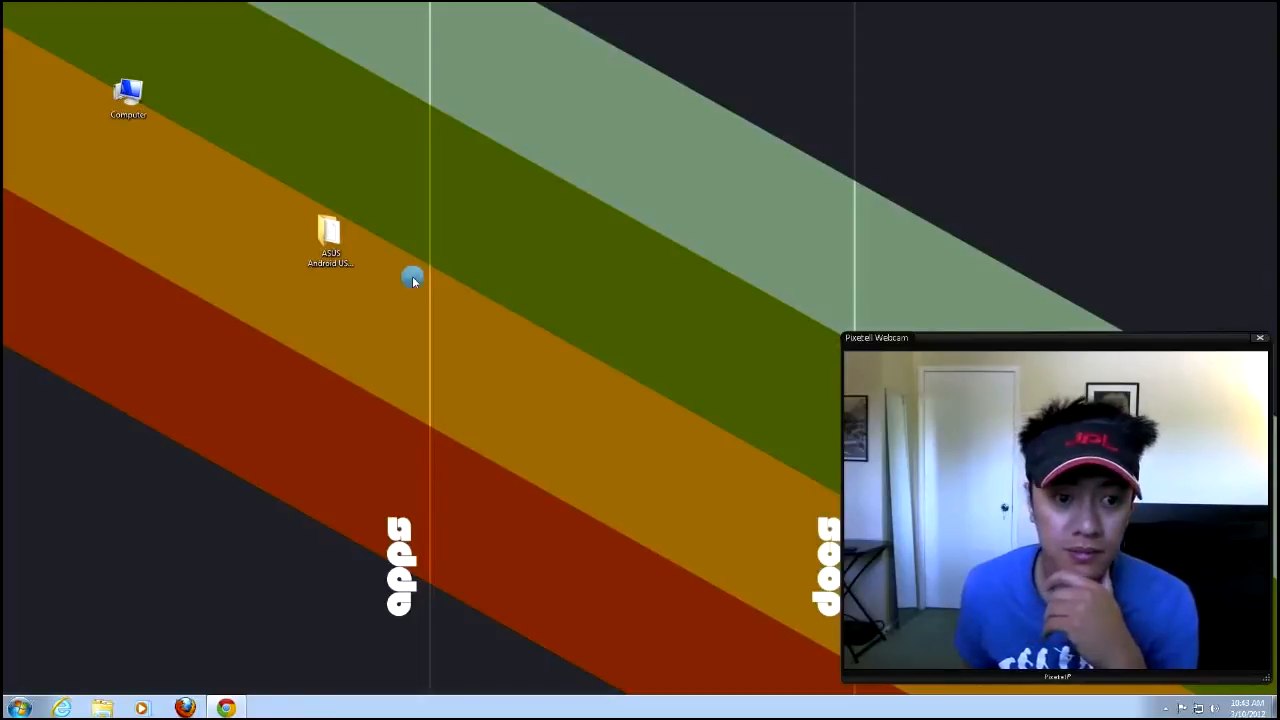
Step: Open Computer, then Transformer Prime TF201, then its MicroSD card contents
double_click(128, 95)
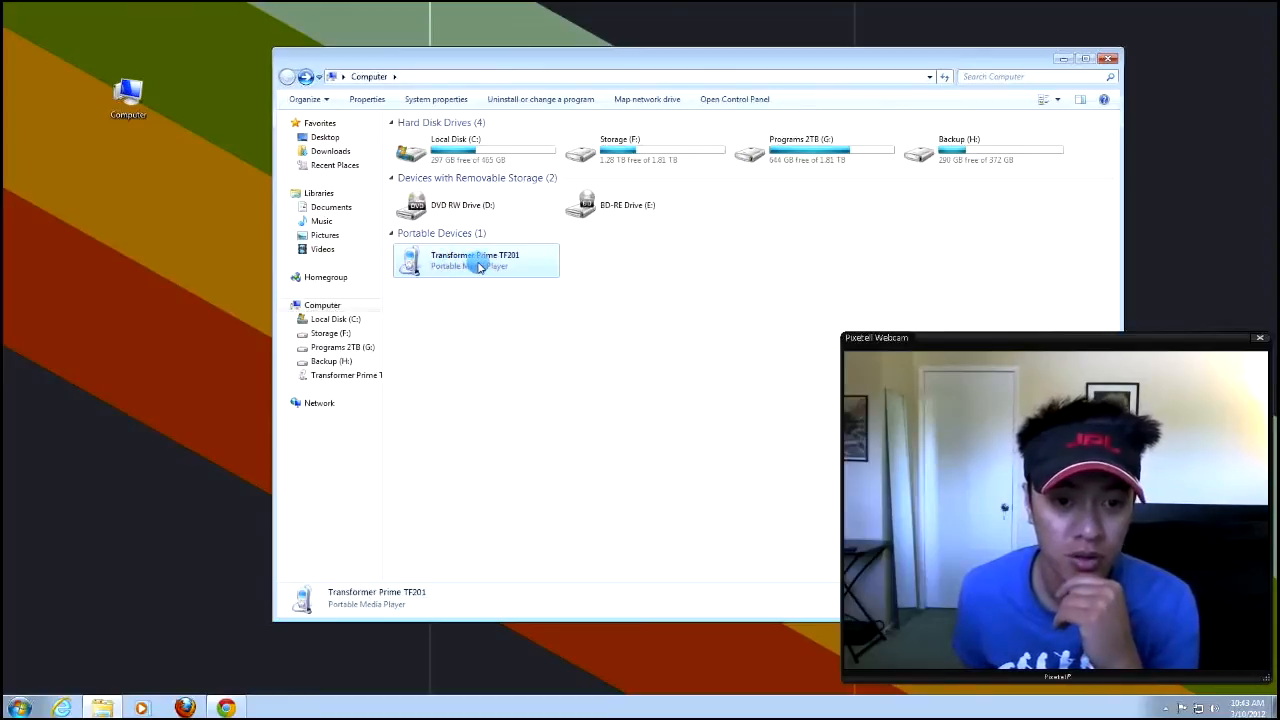
double_click(475, 260)
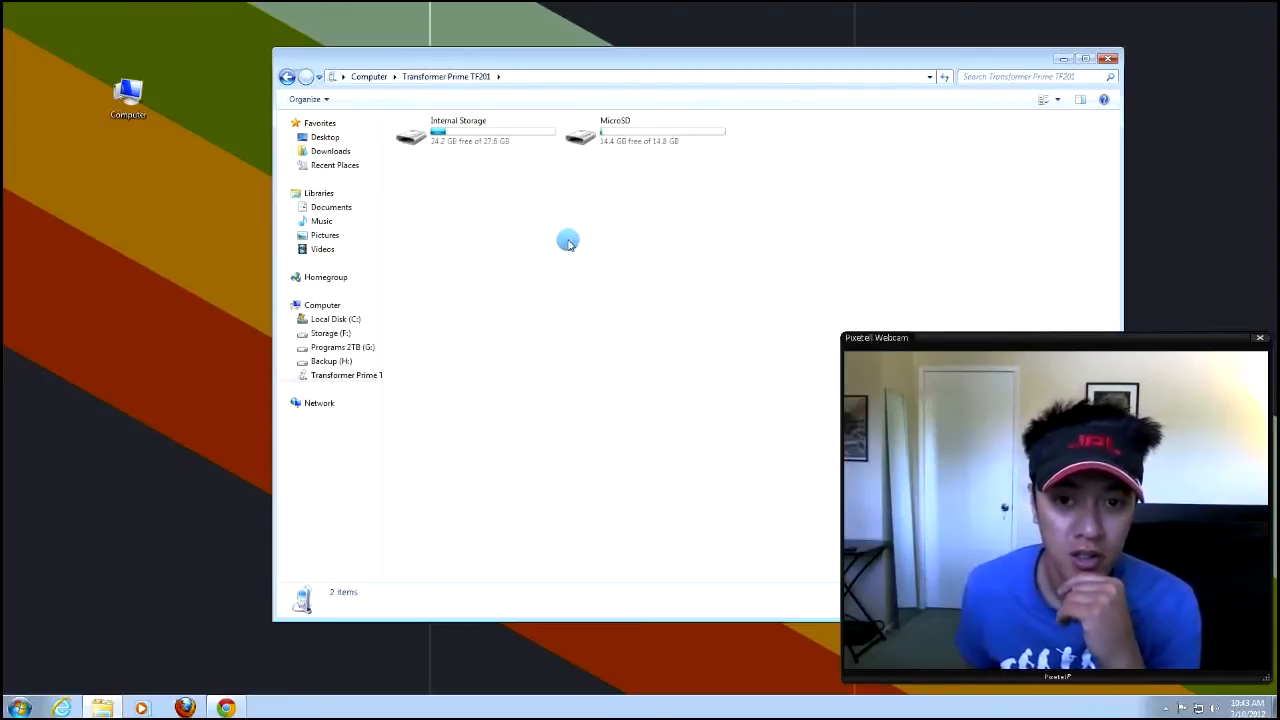
mouse_move(490, 135)
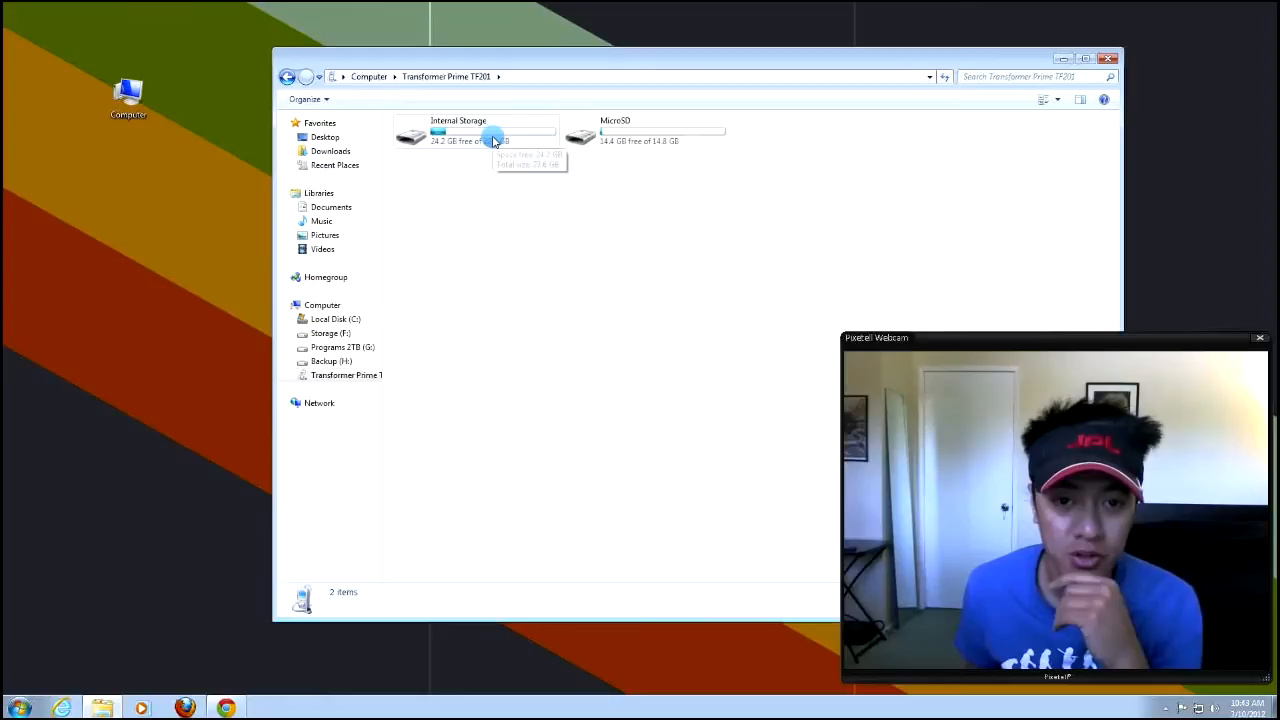
mouse_move(620, 135)
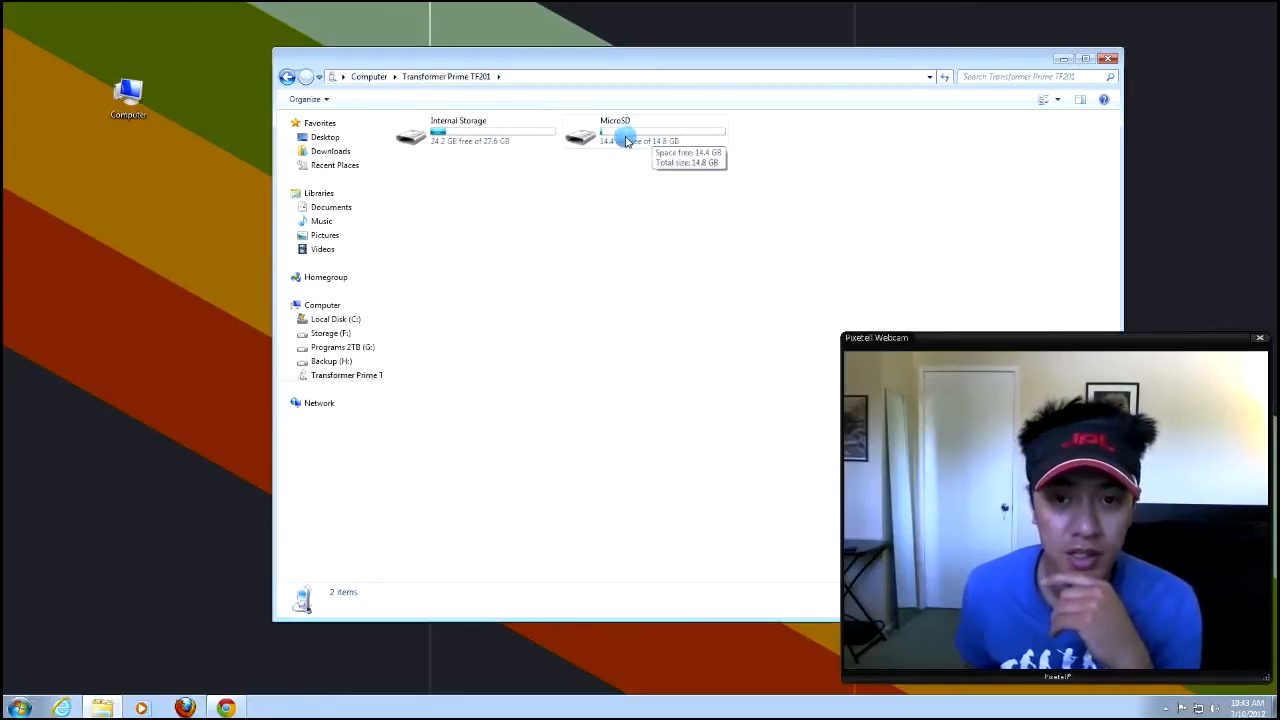
double_click(580, 135)
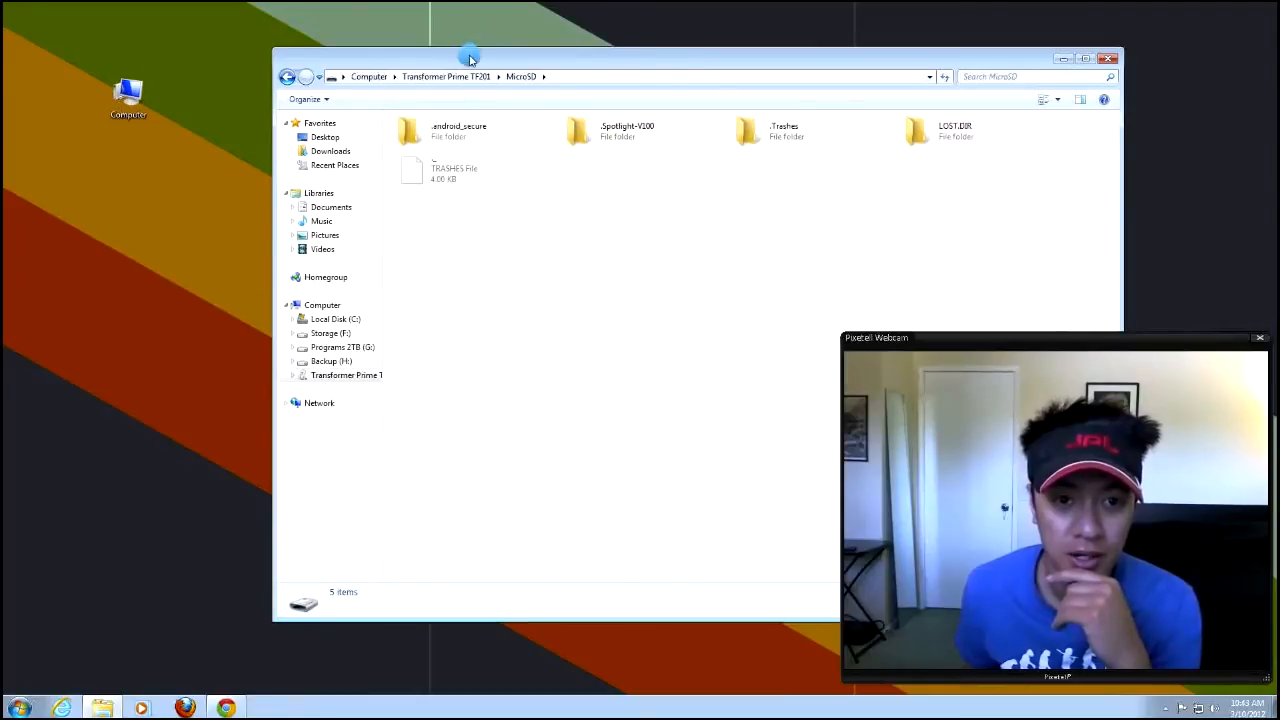
Step: Move the MicroSD window left and select Unlock_Device_App_V6.apk in Downloads
left_click_drag(470, 56, 398, 44)
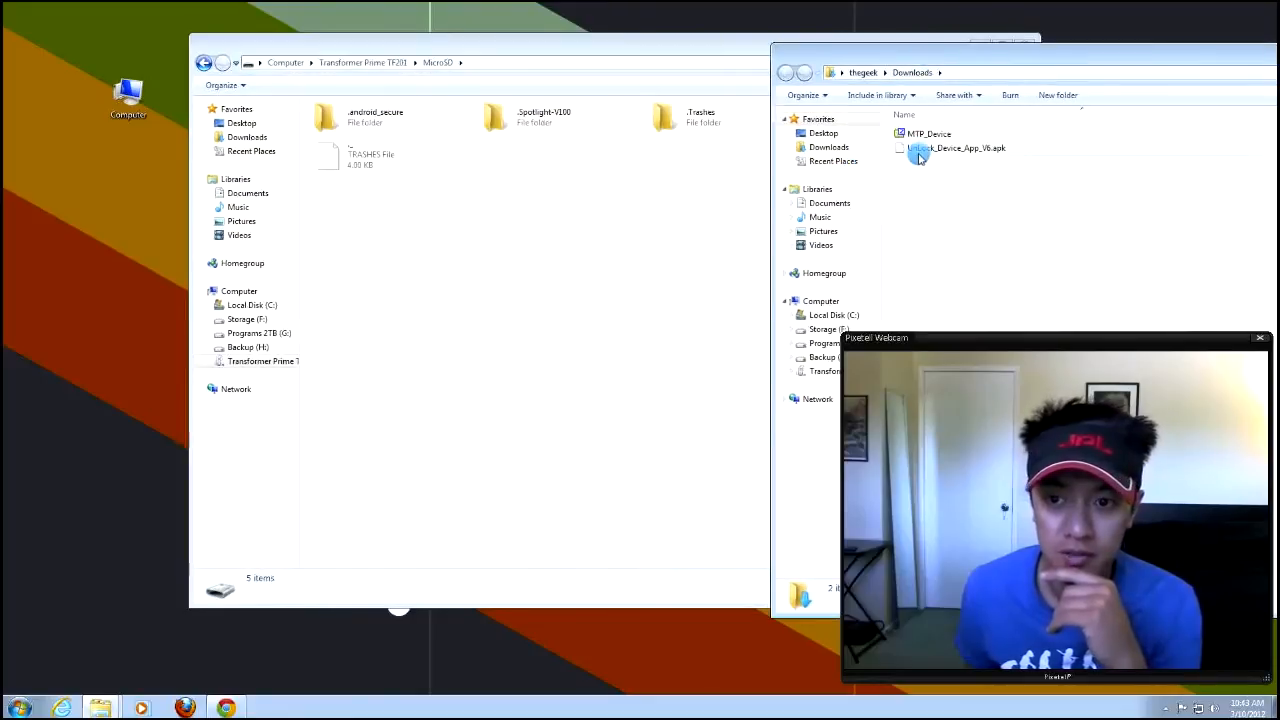
left_click(955, 148)
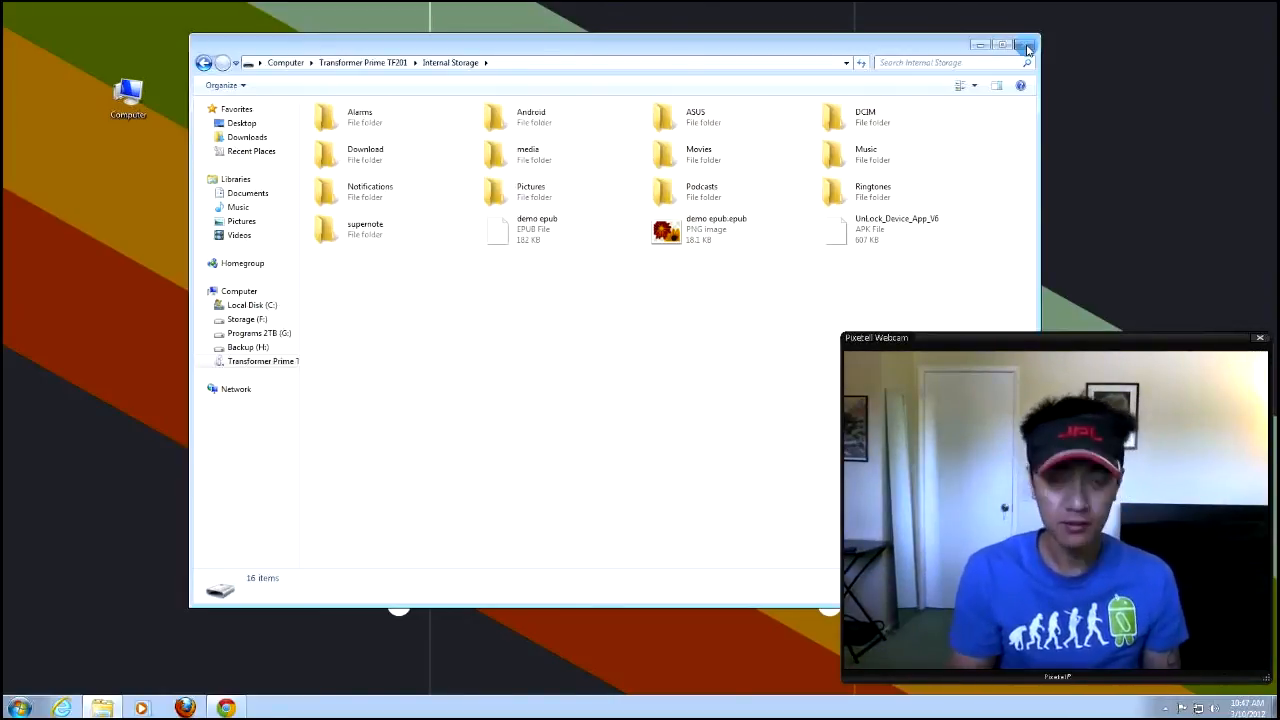
Step: Close the tablet's Internal Storage window after copying the APK
left_click(1026, 46)
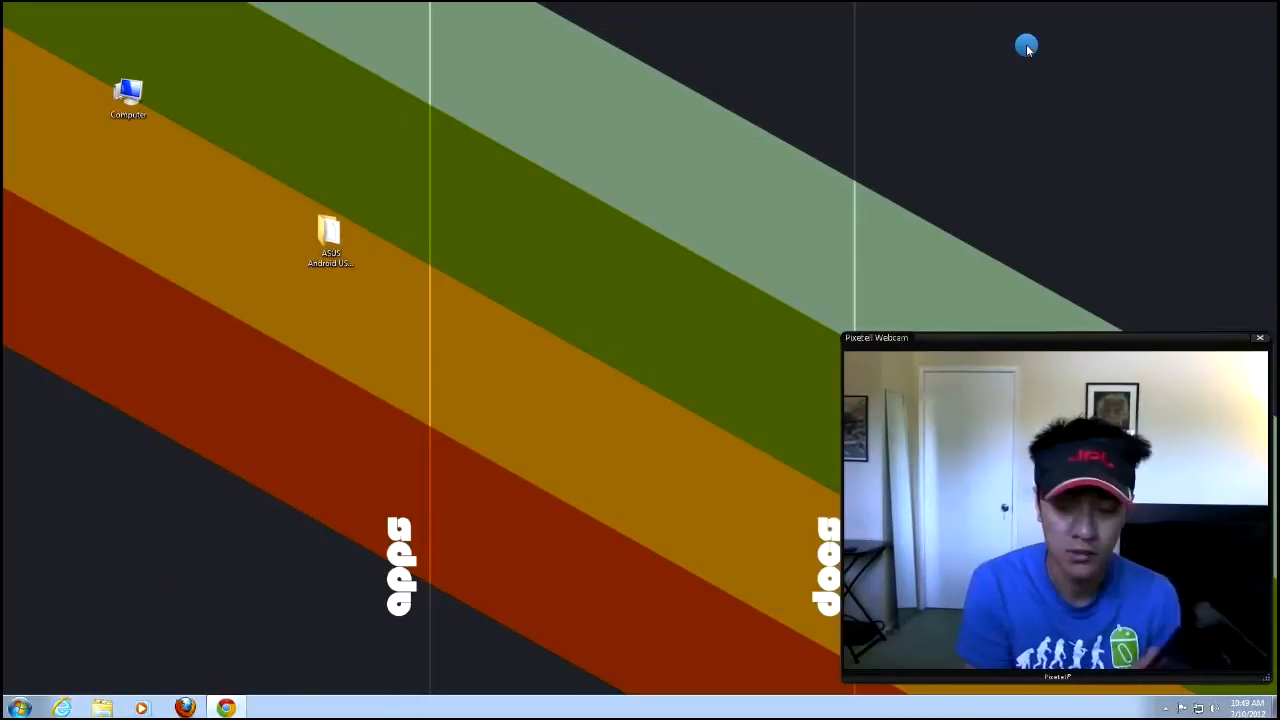